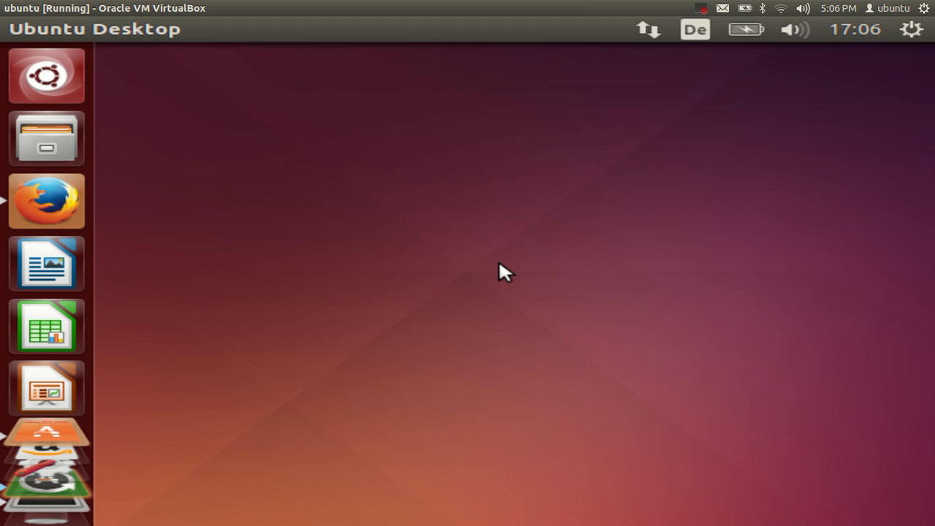
mouse_move(380, 276)
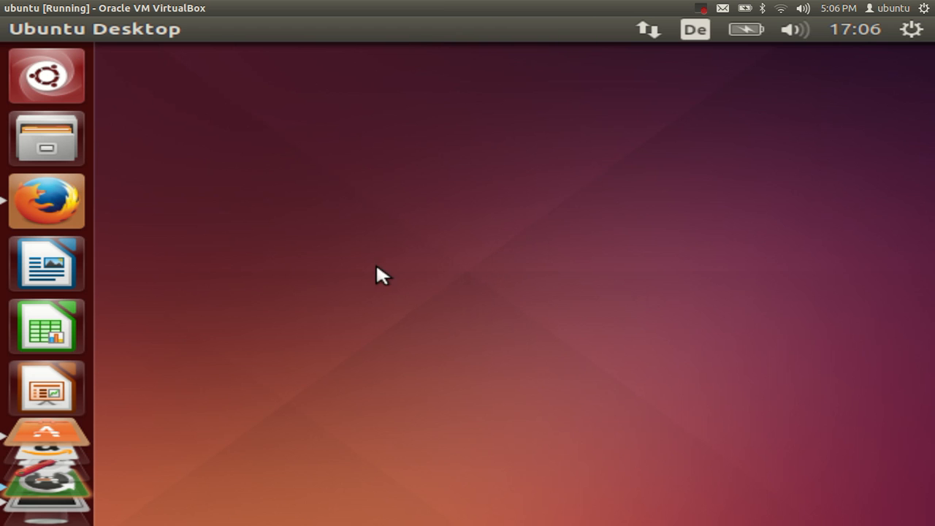
mouse_move(263, 228)
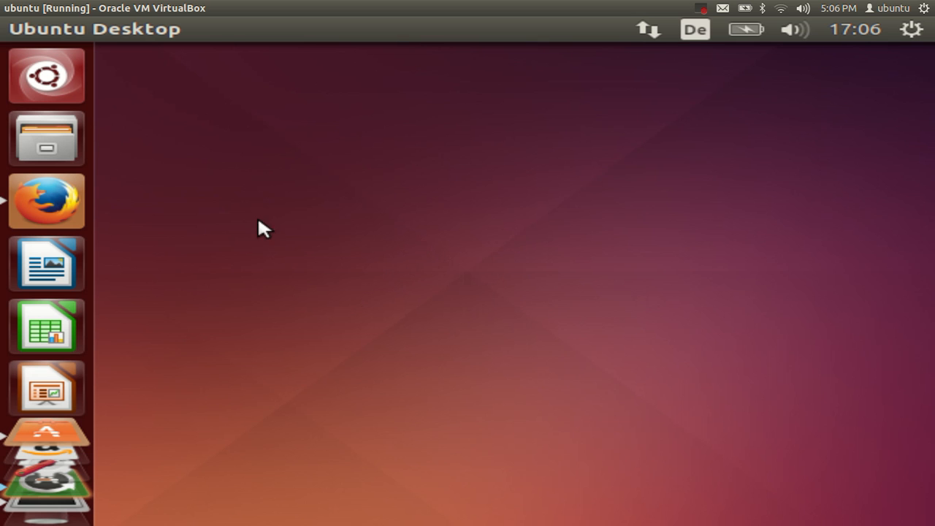
mouse_move(827, 273)
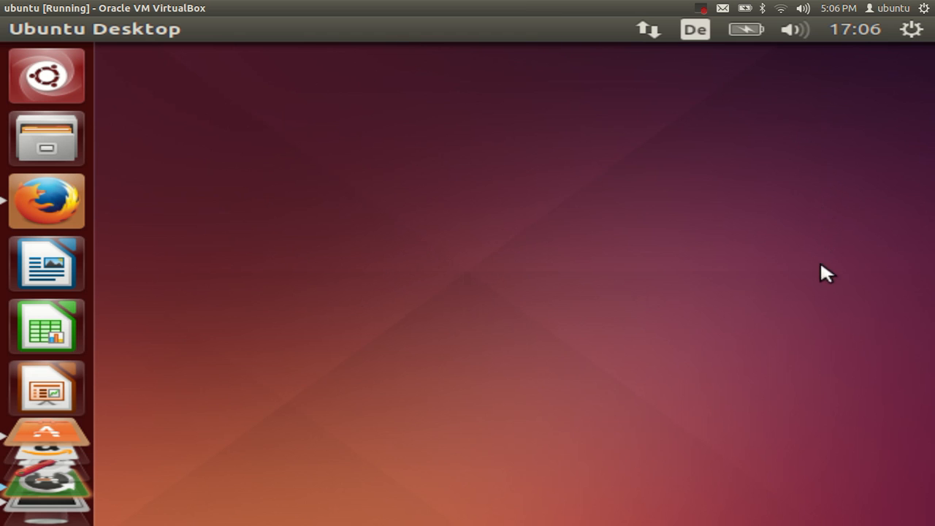
mouse_move(482, 150)
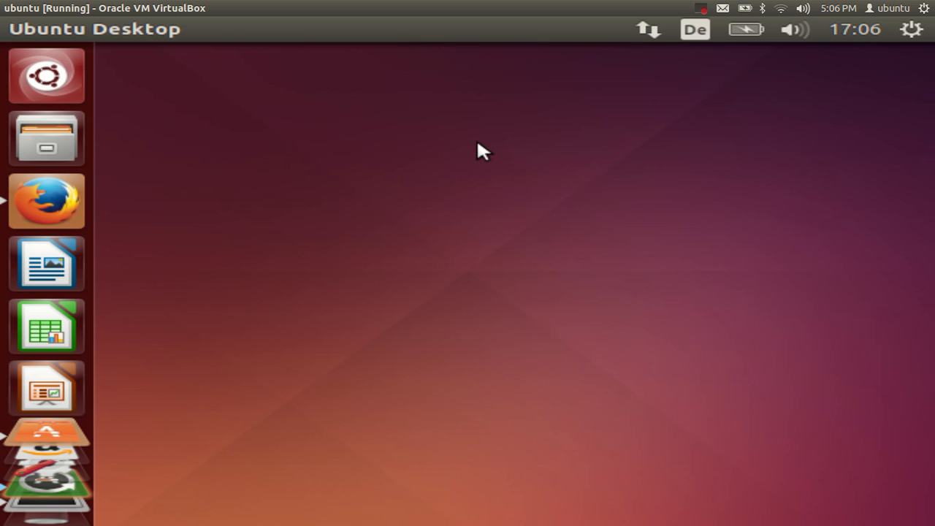
mouse_move(254, 140)
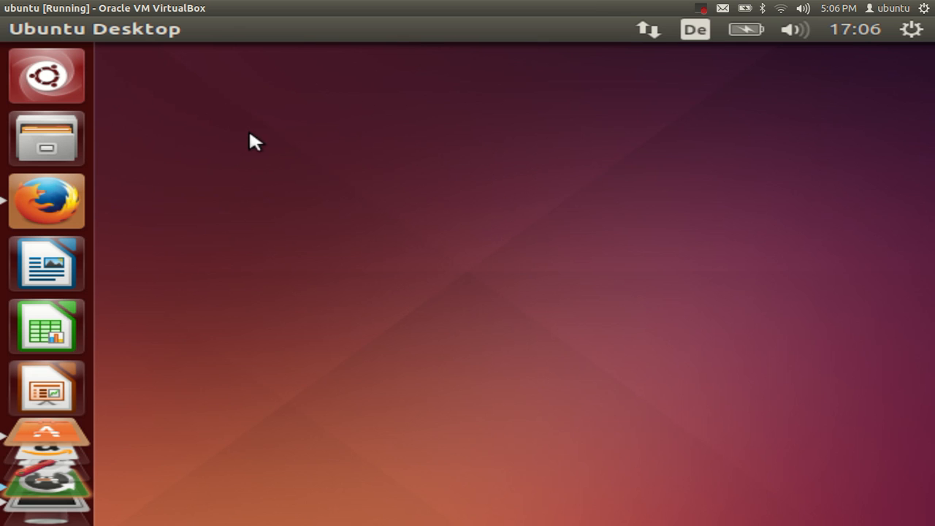
mouse_move(354, 172)
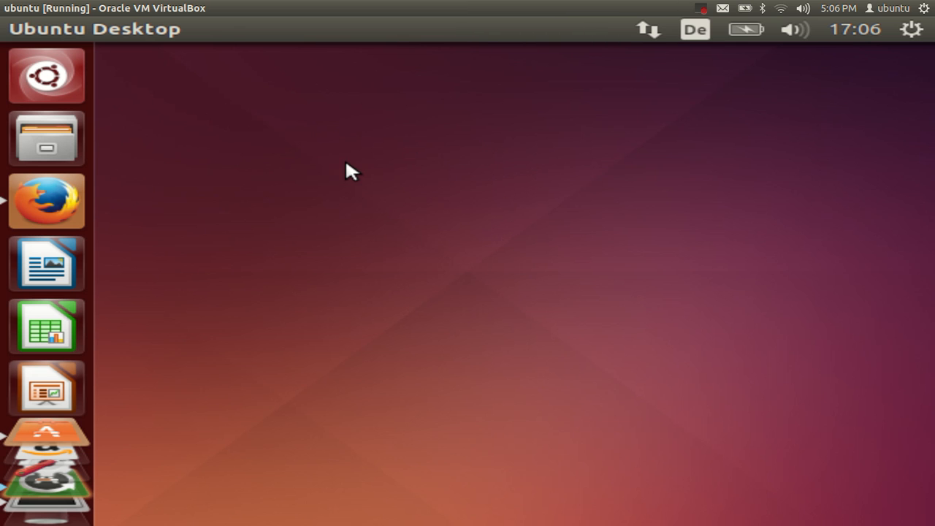
mouse_move(324, 108)
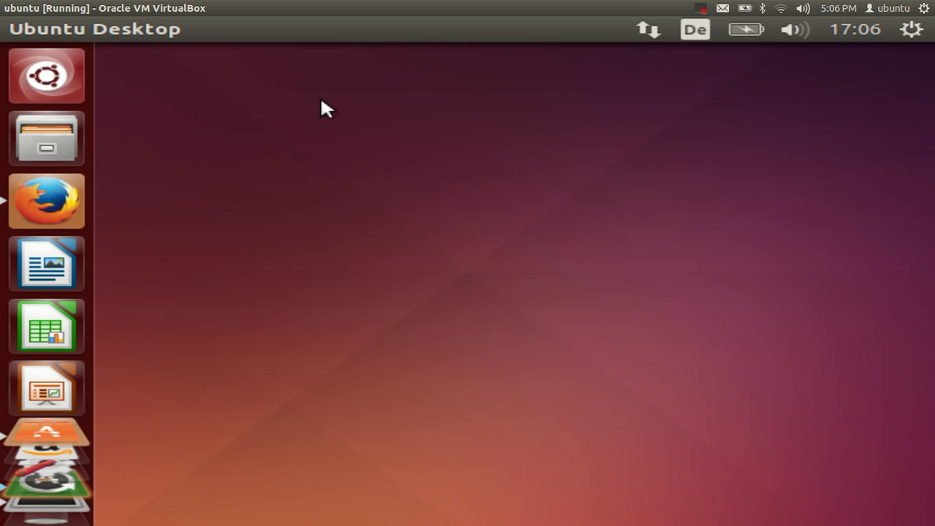
mouse_move(505, 140)
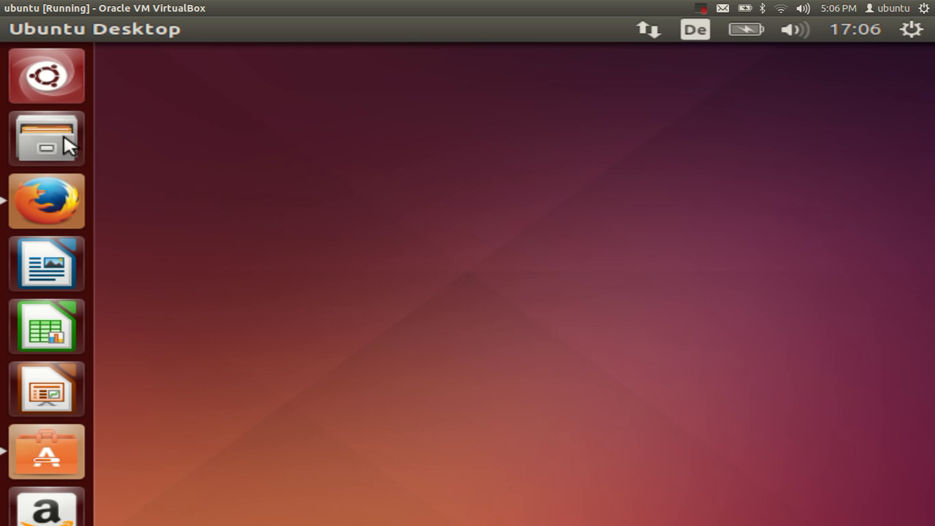
mouse_move(47, 388)
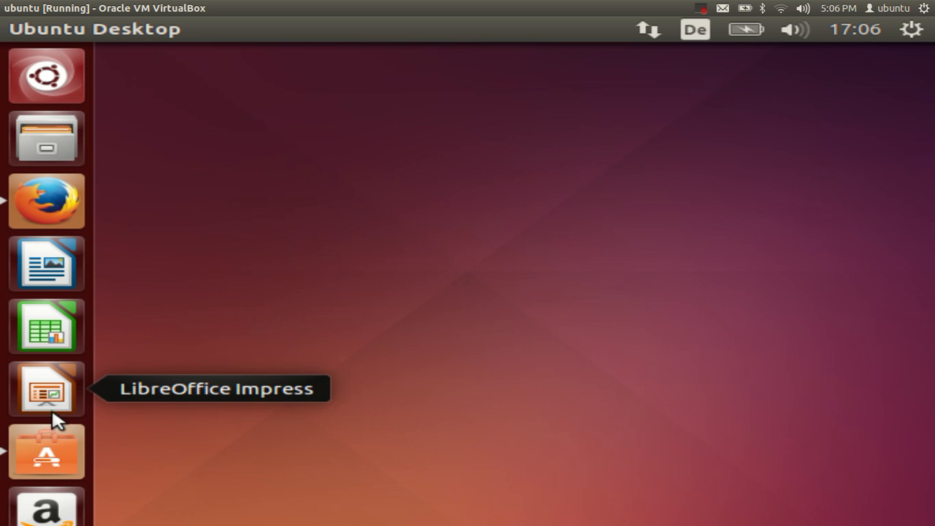
mouse_move(47, 326)
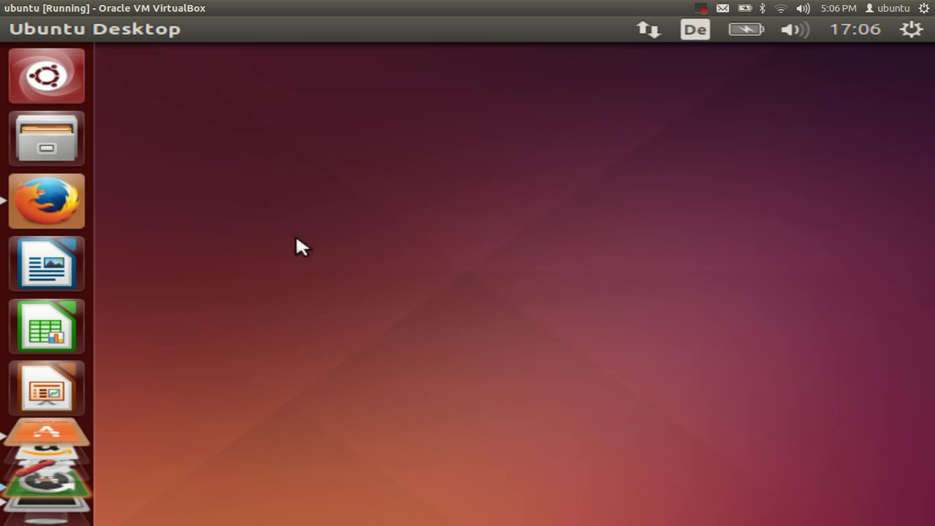
mouse_move(252, 301)
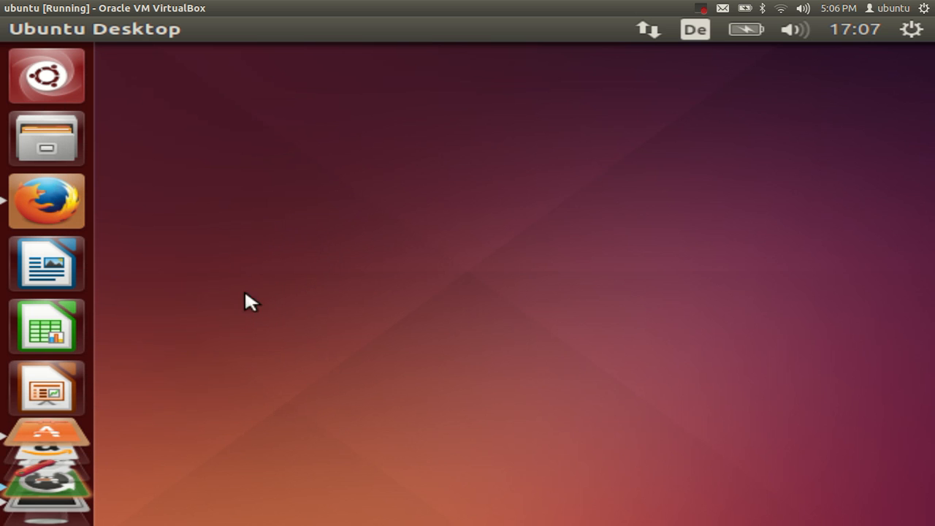
mouse_move(365, 154)
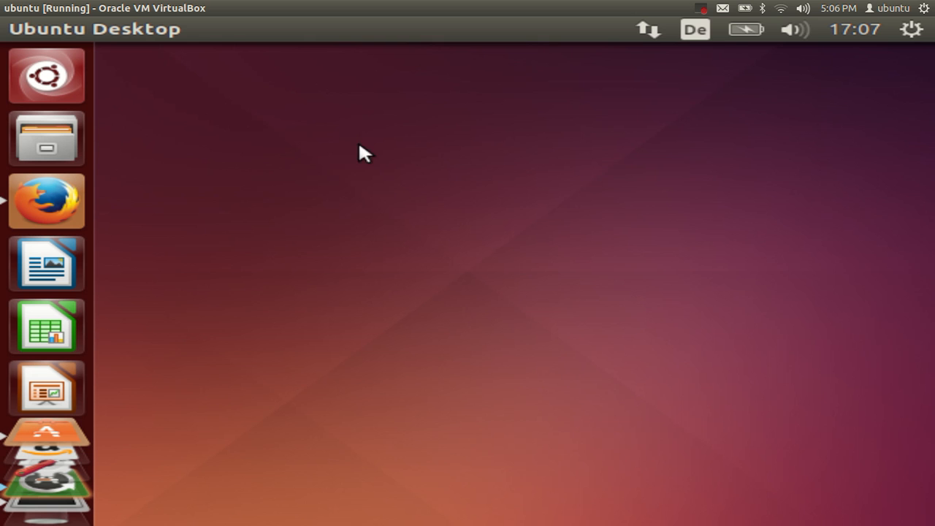
mouse_move(387, 149)
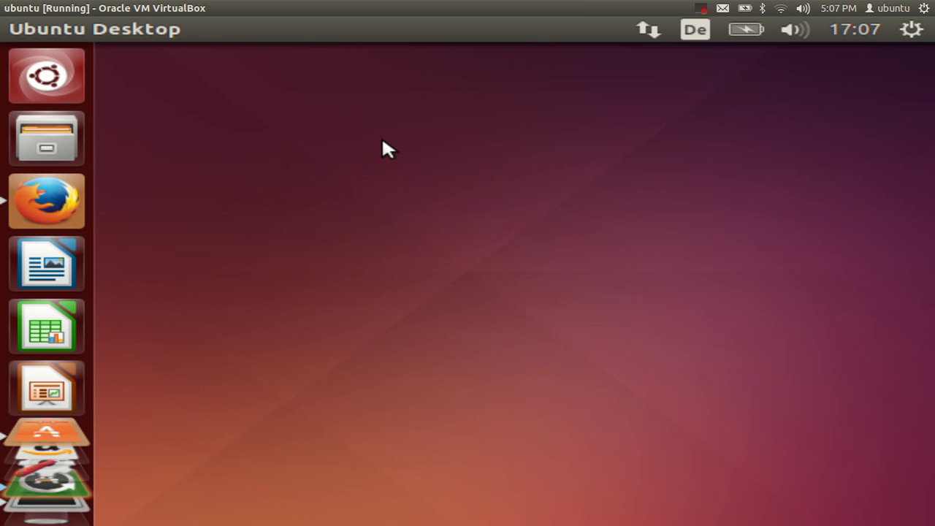
mouse_move(304, 129)
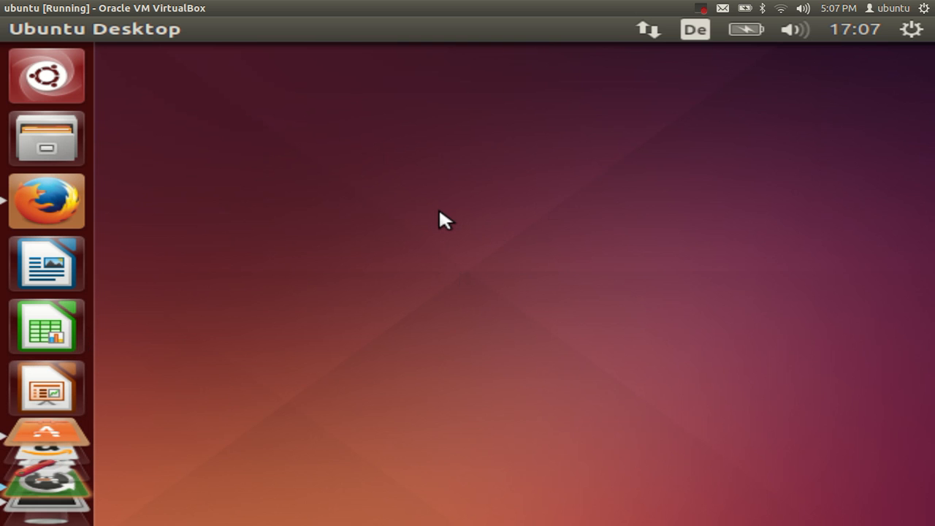
mouse_move(511, 222)
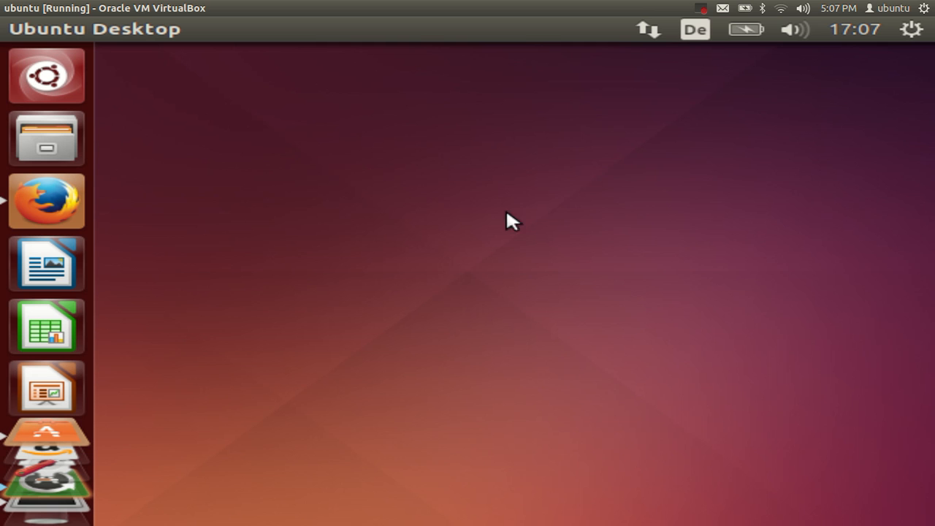
mouse_move(221, 107)
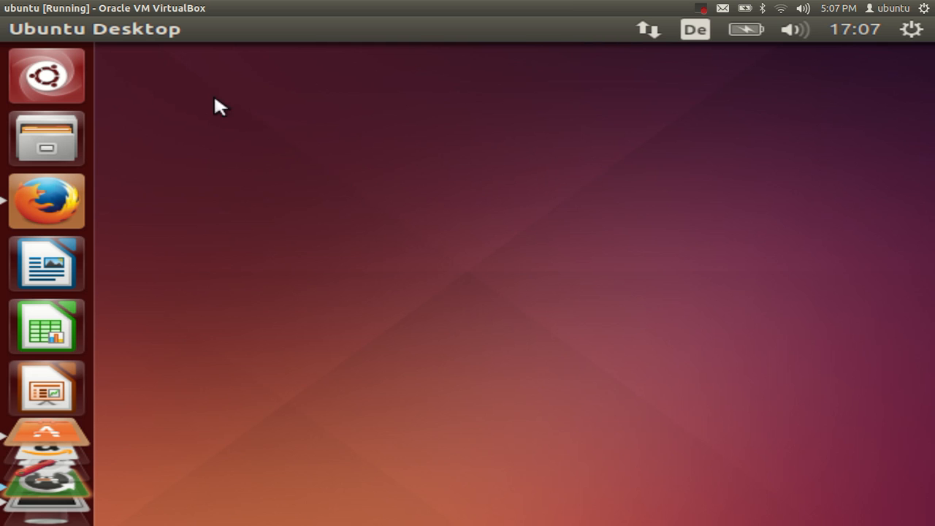
mouse_move(313, 222)
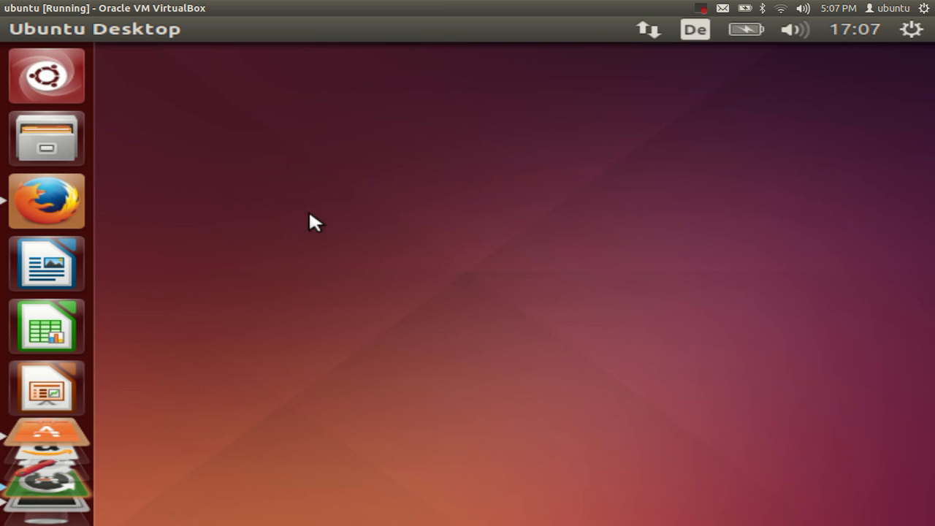
mouse_move(196, 222)
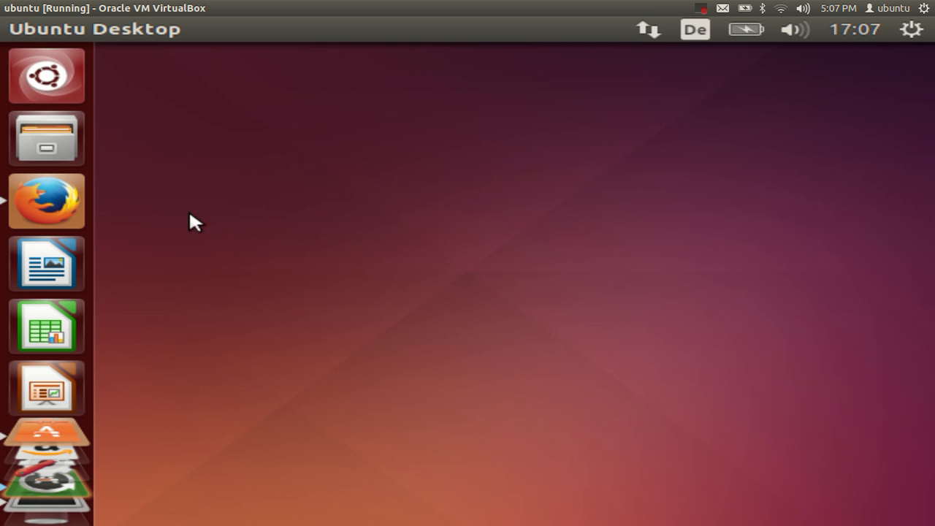
mouse_move(141, 225)
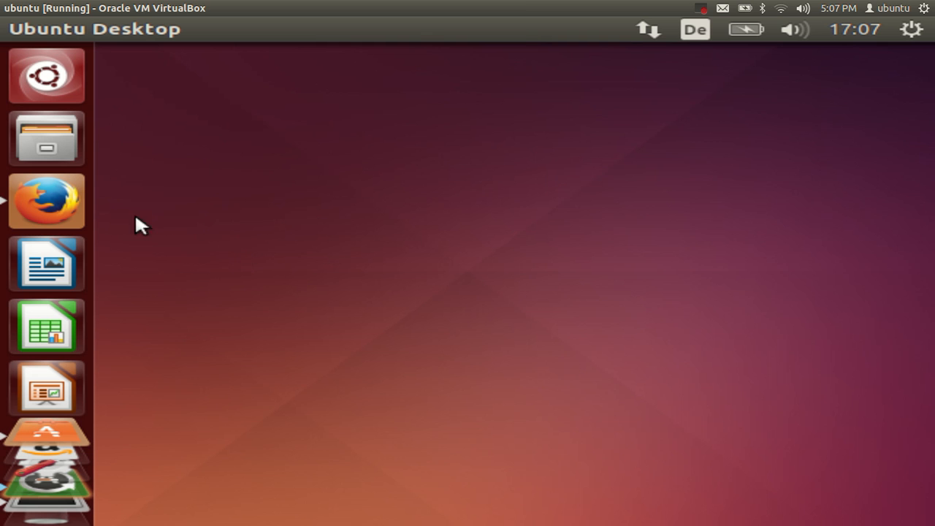
mouse_move(339, 168)
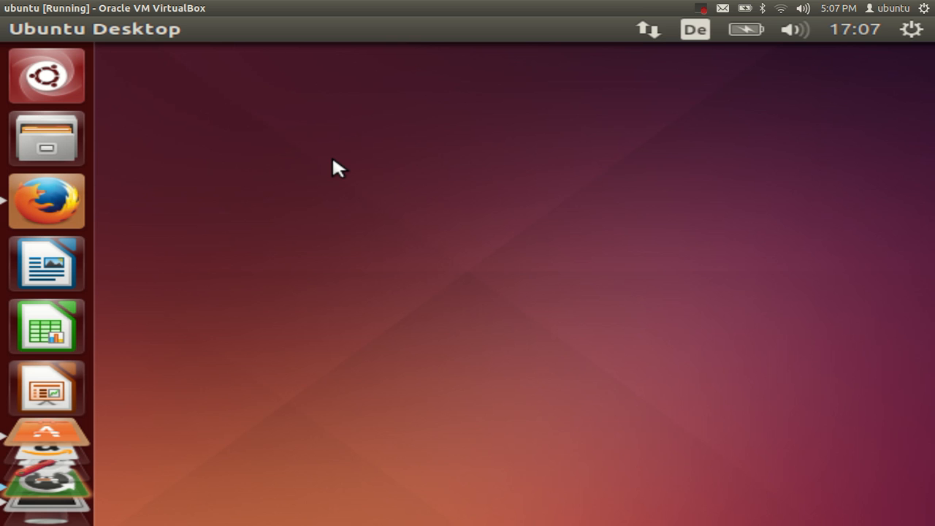
mouse_move(161, 210)
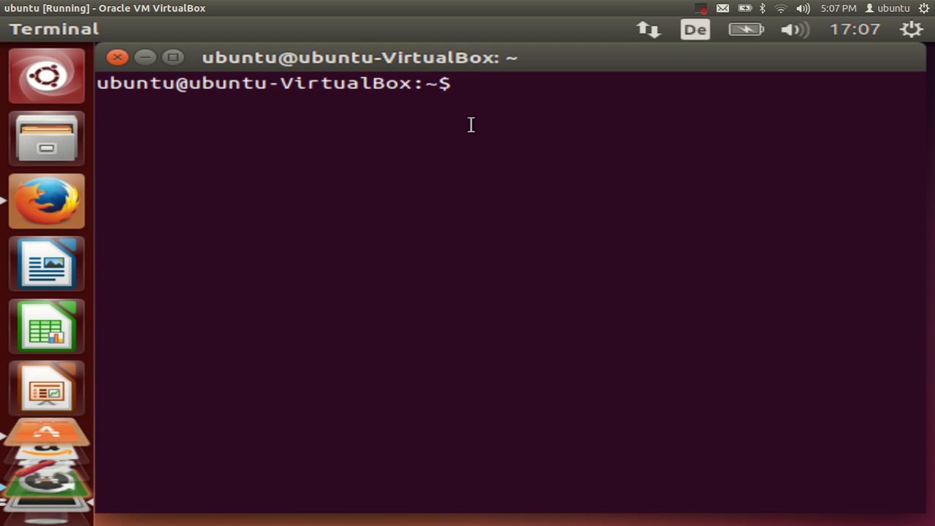
- Enter the sudo apt-get install command for virtualbox-guest-utils, virtualbox-guest-x11 and virtualbox-guest-dkms
text(sudo apt-get install virtualbox-guest-utils virtualbox-guest-x11 virtualbox-guest-dkms)
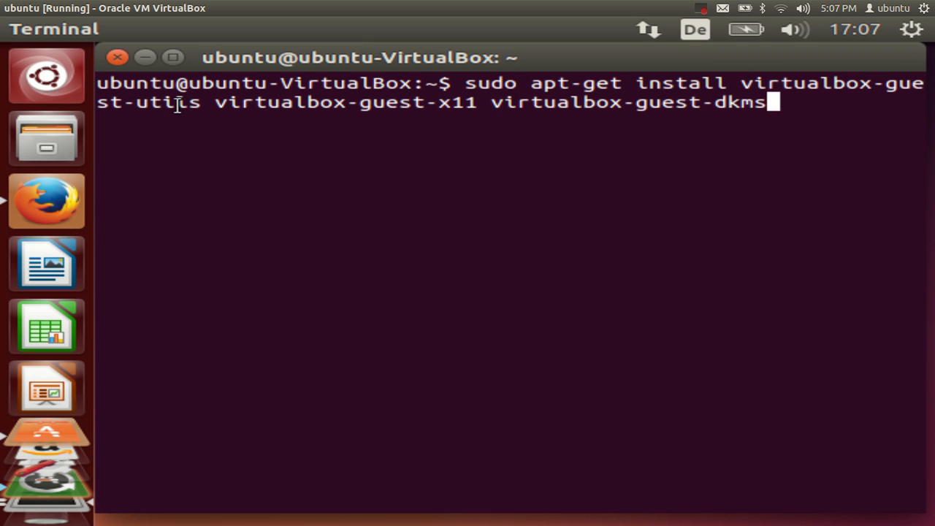
mouse_move(324, 102)
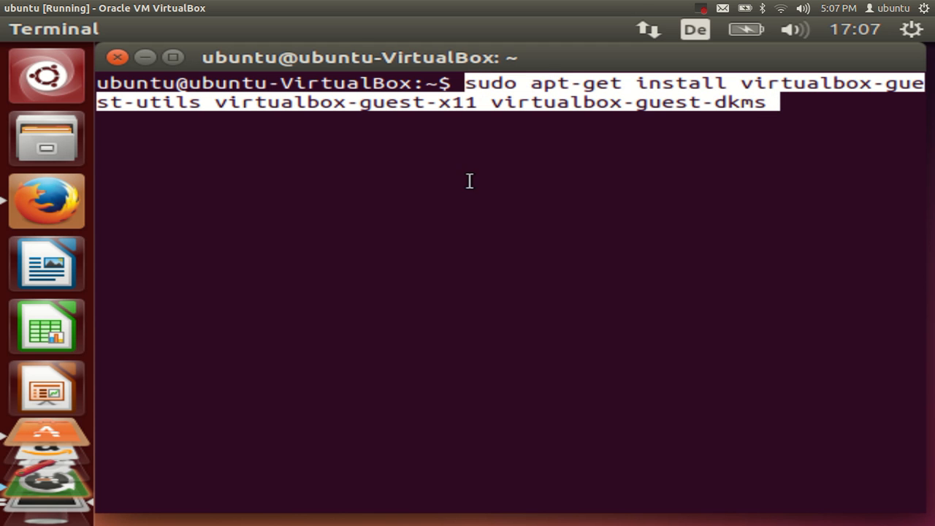
mouse_move(477, 154)
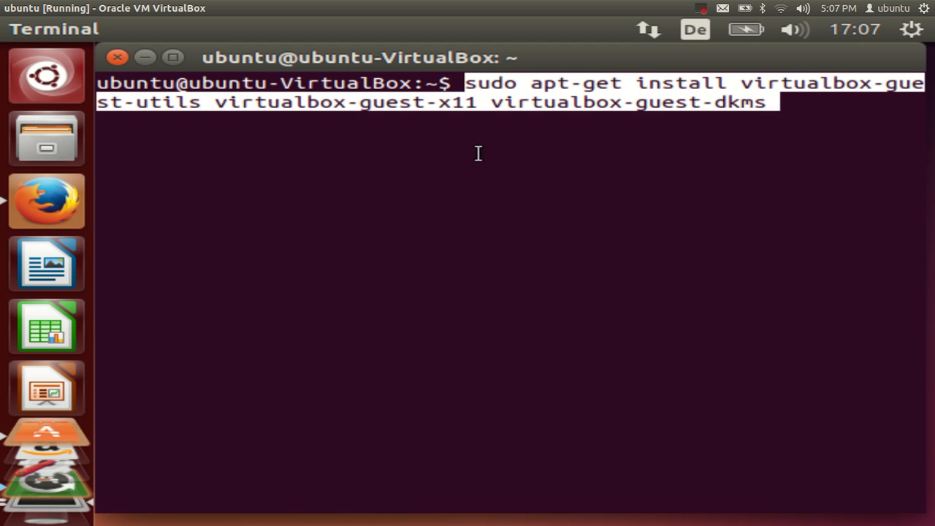
mouse_move(737, 151)
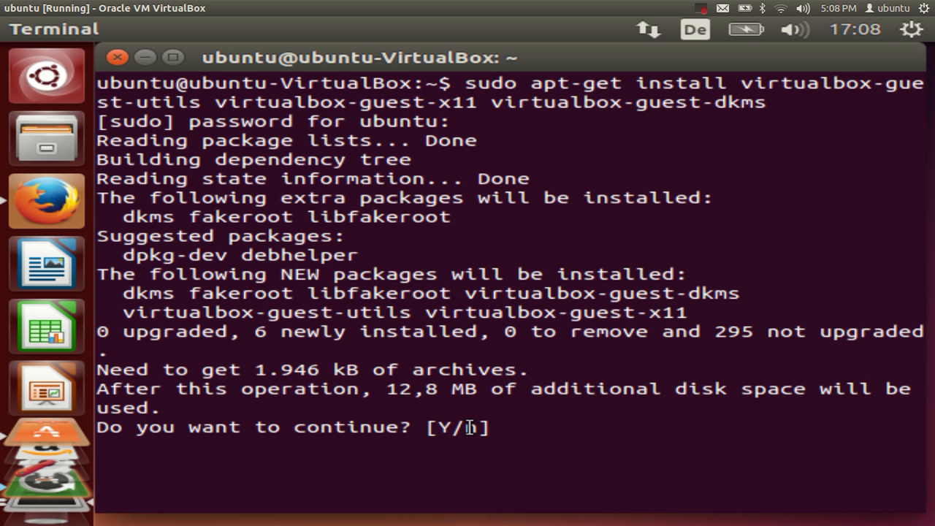
- Answer y at the continue prompt so apt installs the six guest-addition packages
text(y)
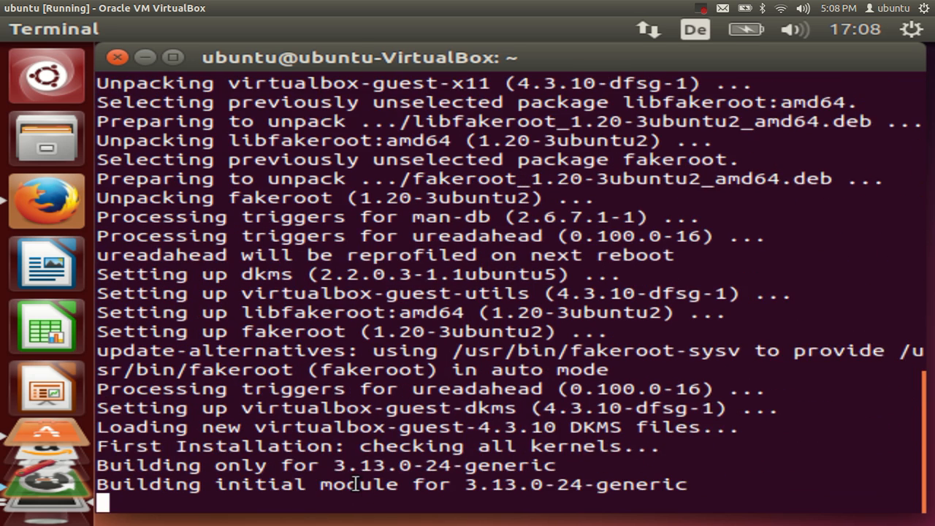
mouse_move(401, 451)
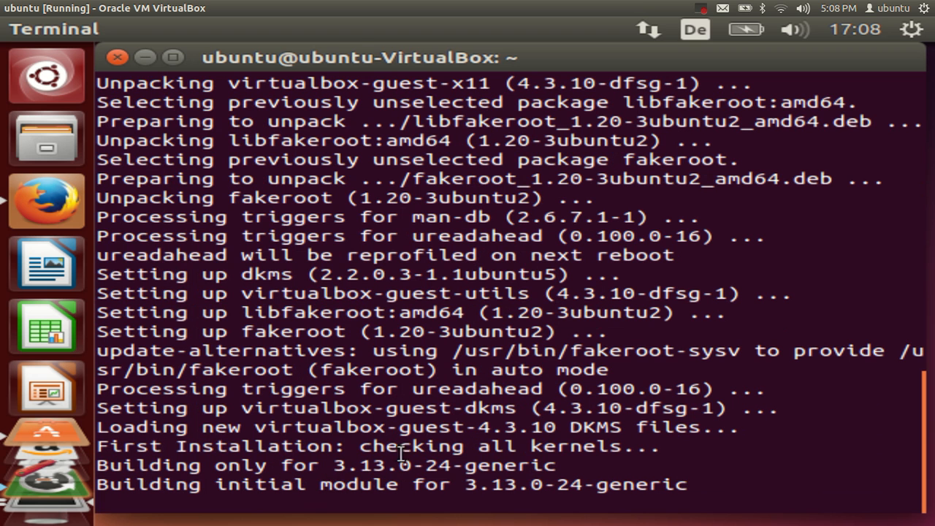
mouse_move(694, 16)
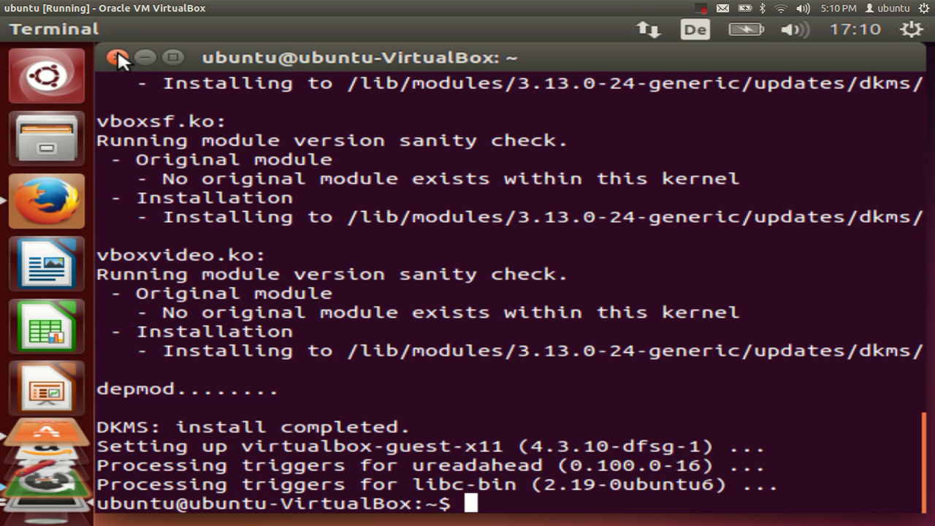
- Close the Terminal window after DKMS reports the install completed
click(118, 59)
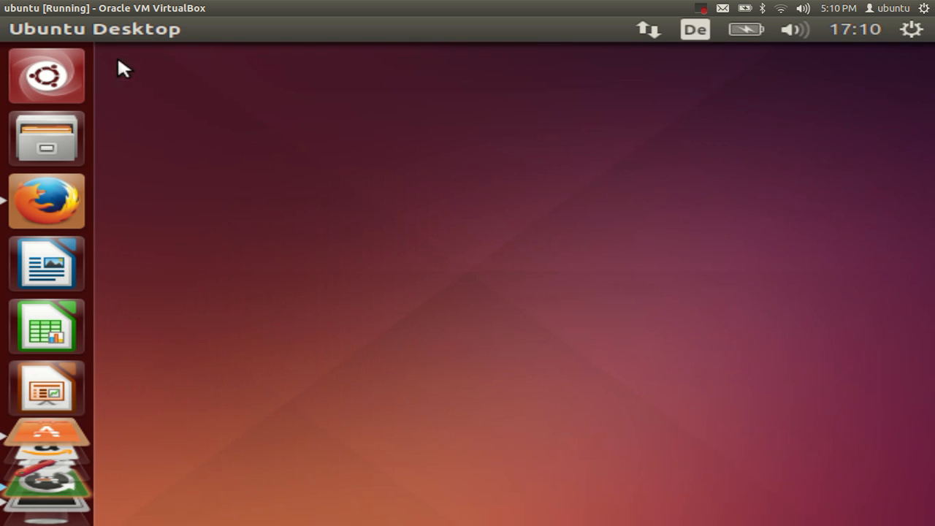
mouse_move(917, 38)
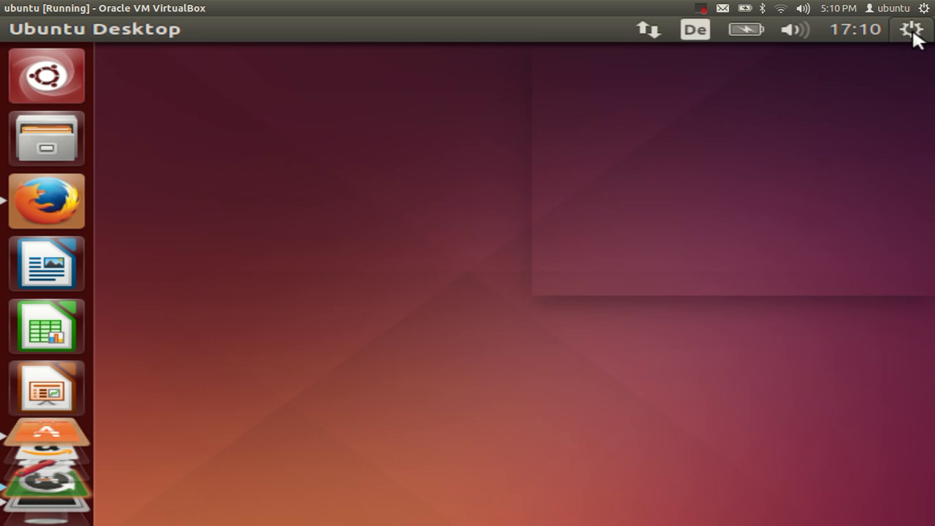
- Restart the Ubuntu guest via the panel's Shut Down… dialog
click(912, 29)
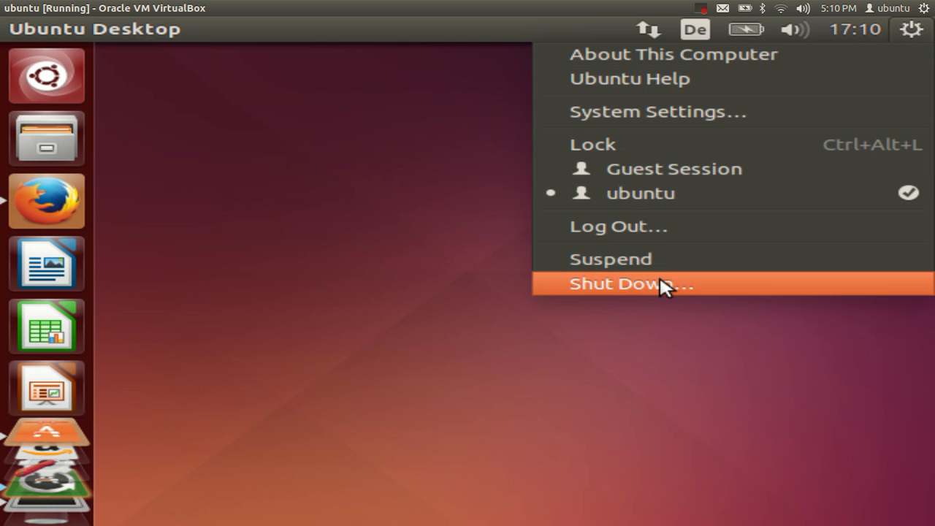
mouse_move(654, 287)
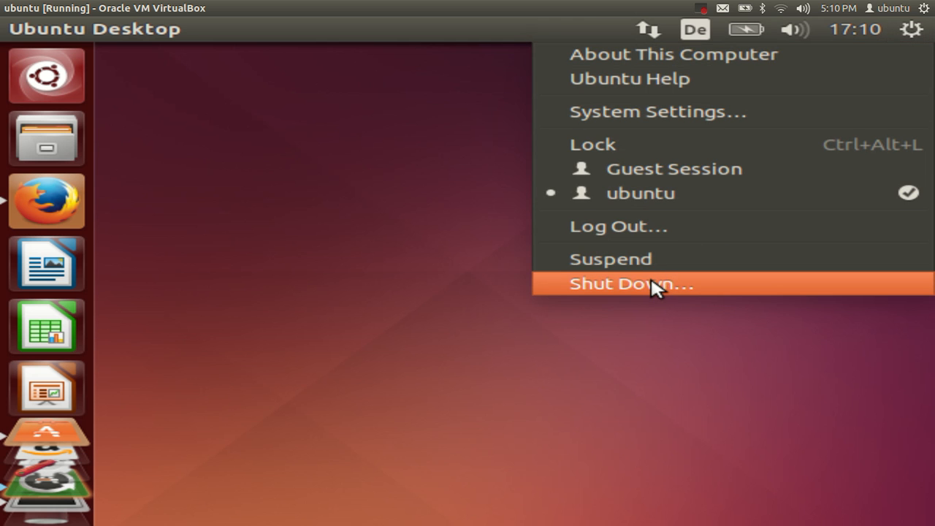
mouse_move(658, 103)
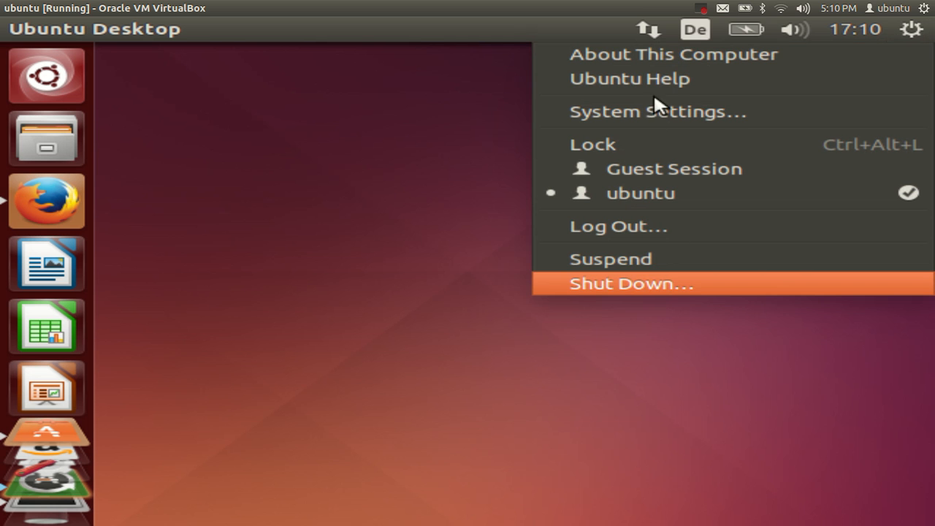
click(632, 283)
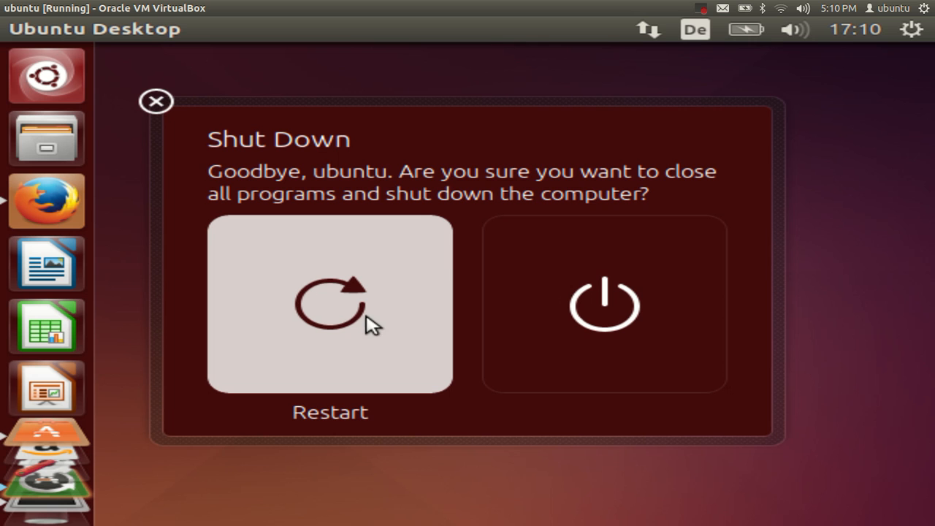
mouse_move(407, 307)
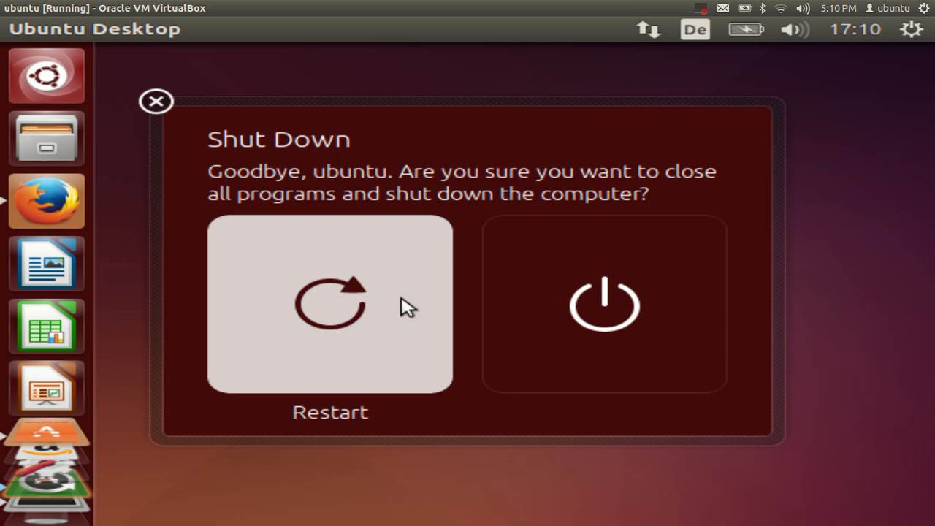
mouse_move(437, 260)
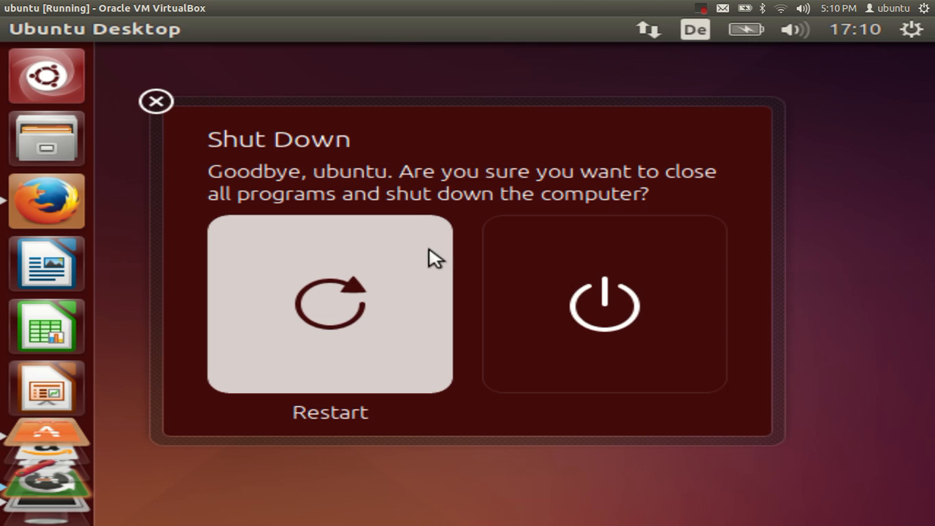
mouse_move(373, 298)
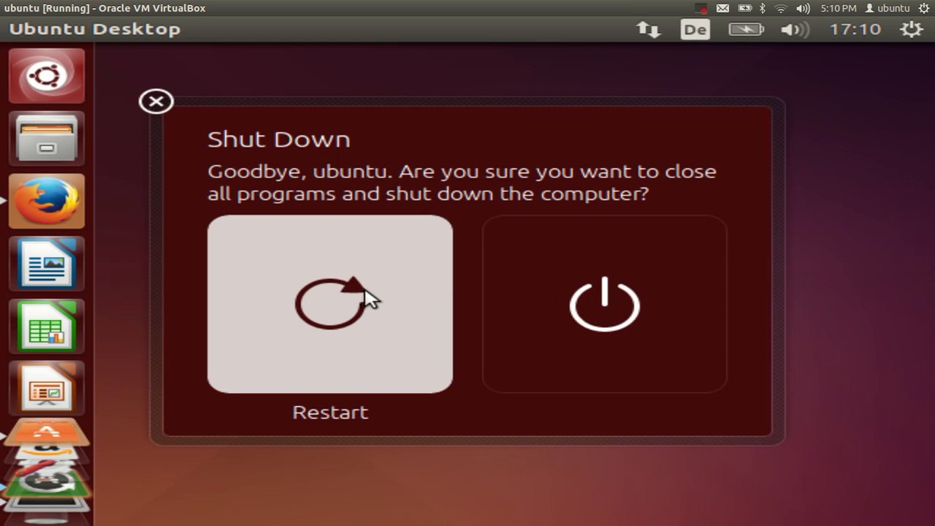
mouse_move(702, 11)
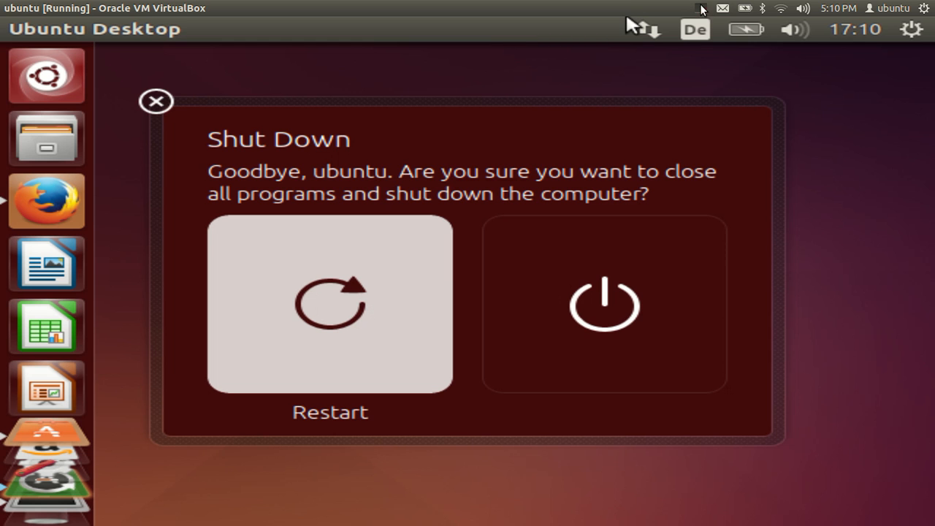
click(605, 302)
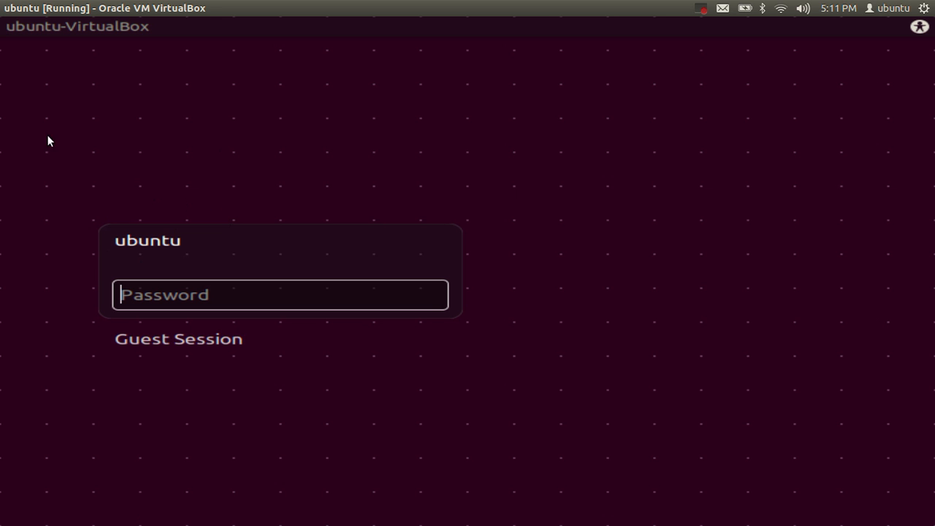
mouse_move(295, 310)
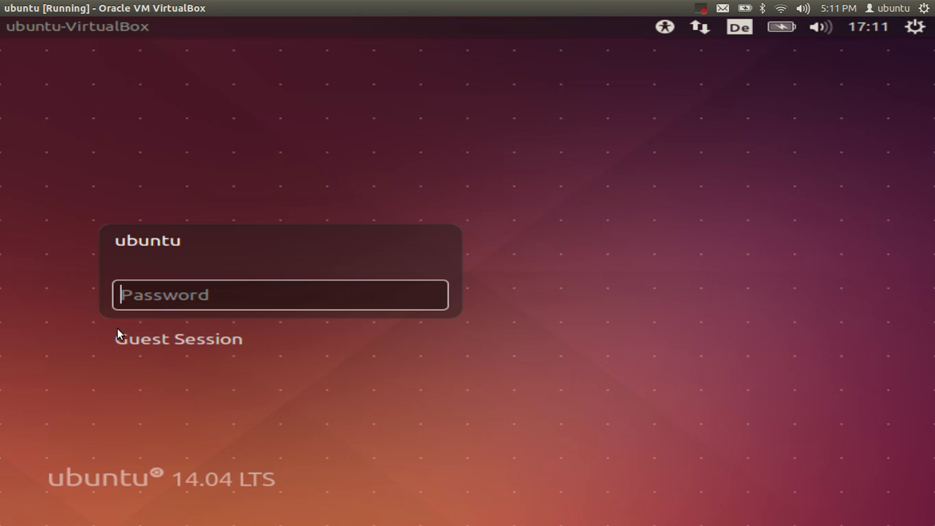
mouse_move(103, 183)
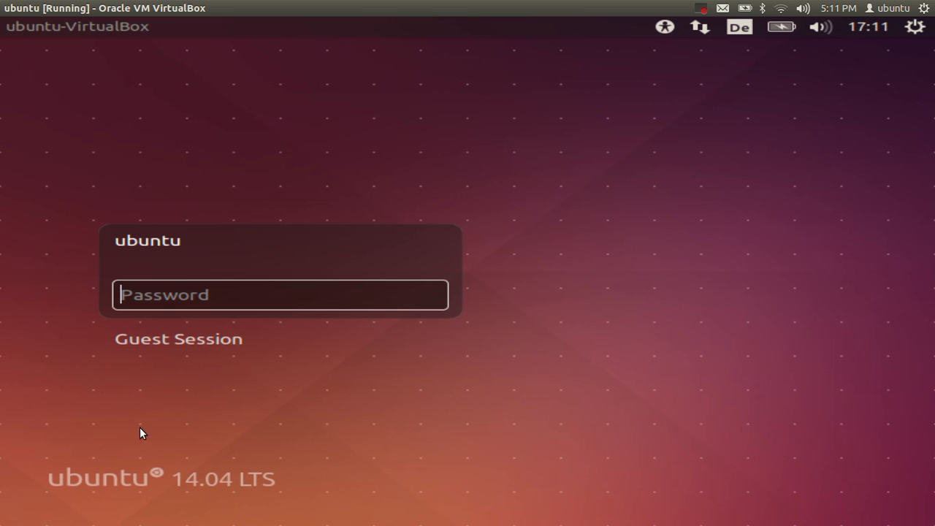
mouse_move(79, 254)
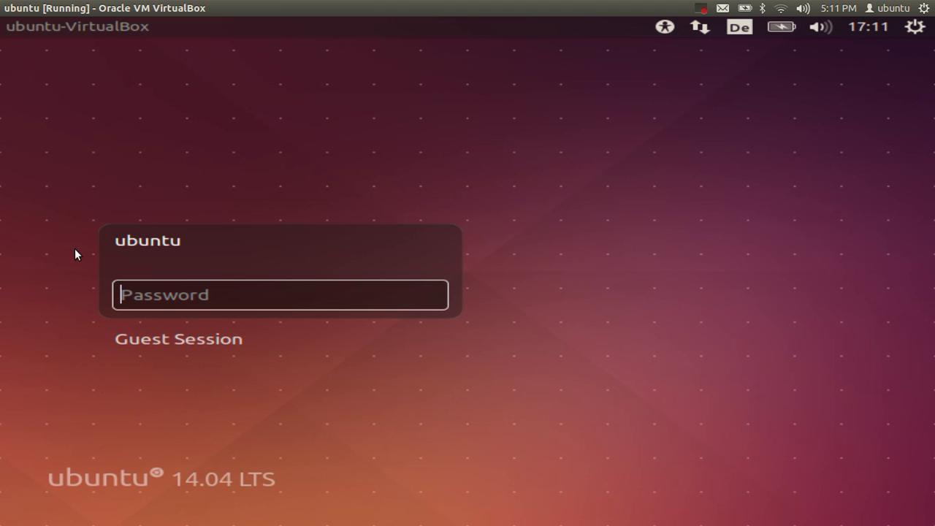
mouse_move(414, 274)
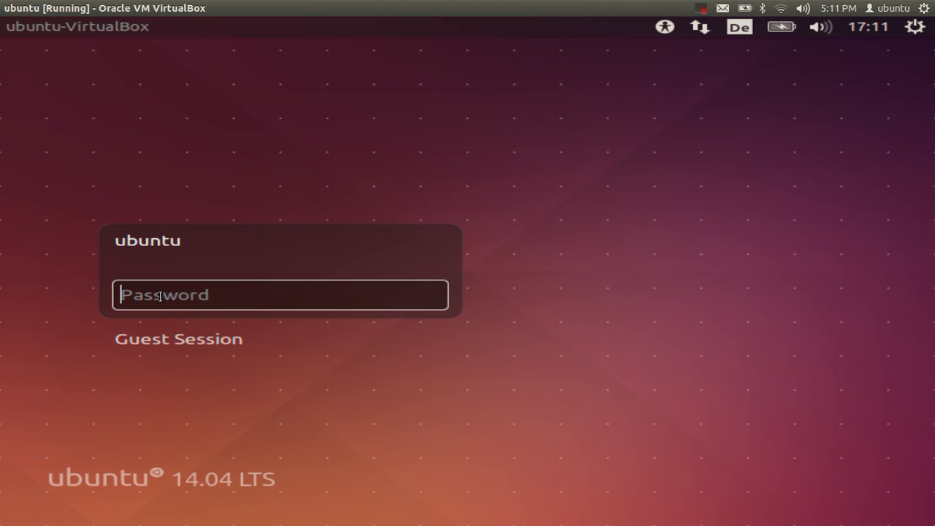
- Log in as ubuntu with the account password at the login screen
text(••)
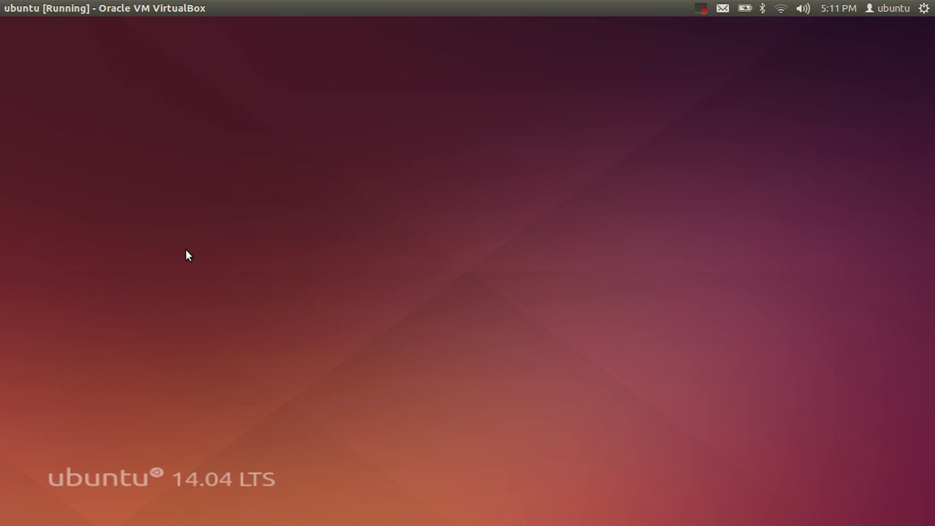
mouse_move(229, 243)
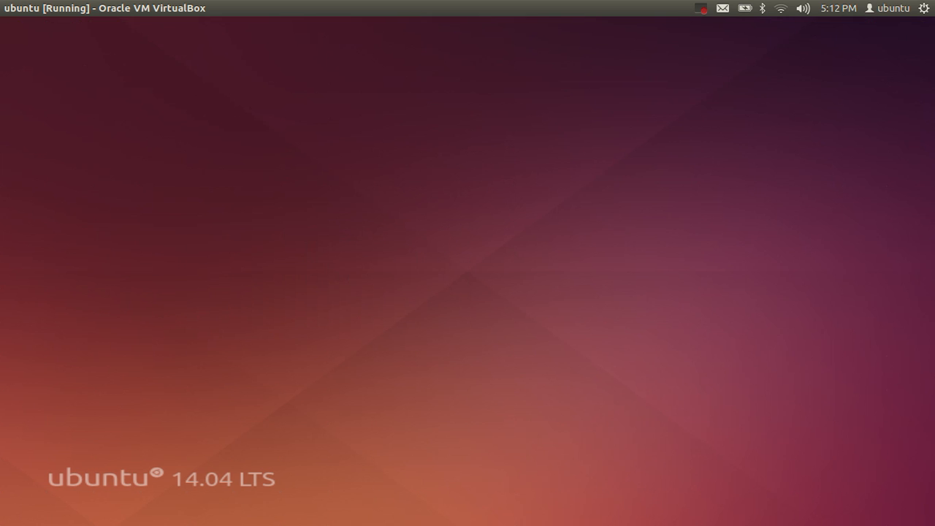
mouse_move(215, 227)
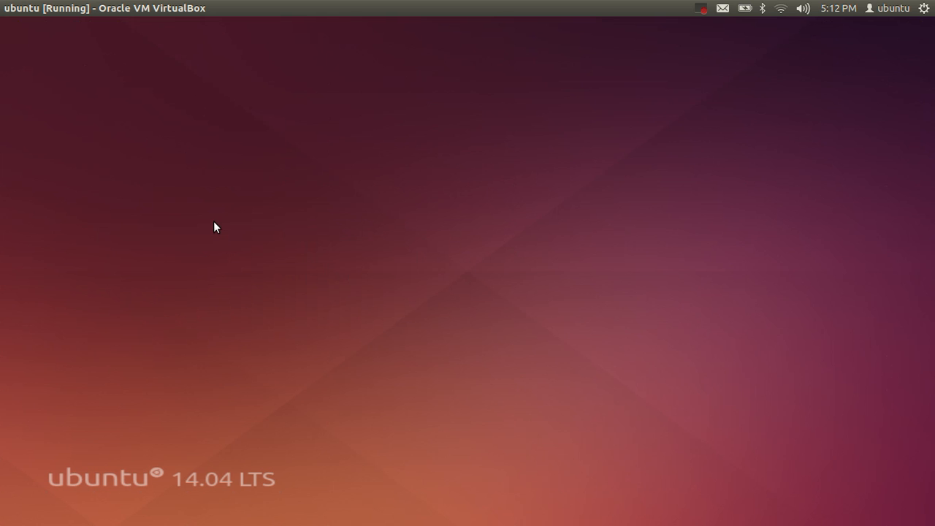
mouse_move(23, 30)
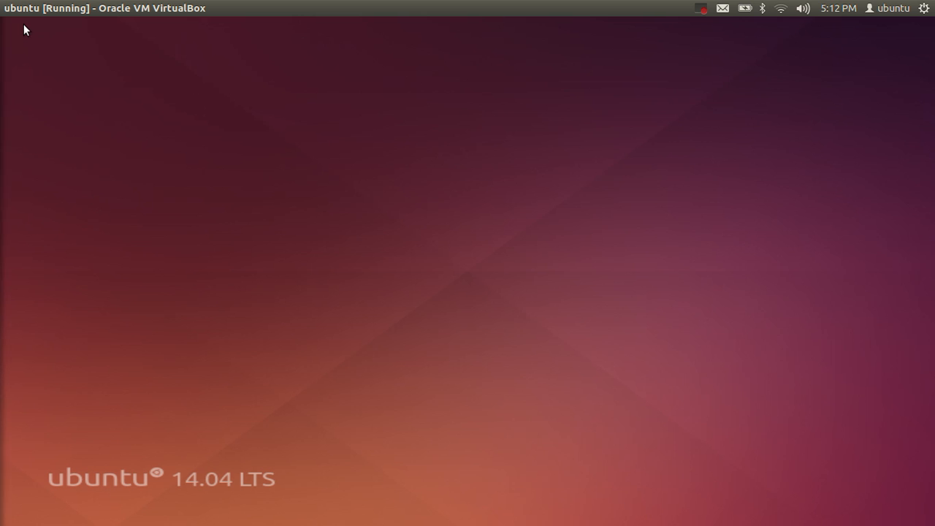
mouse_move(53, 46)
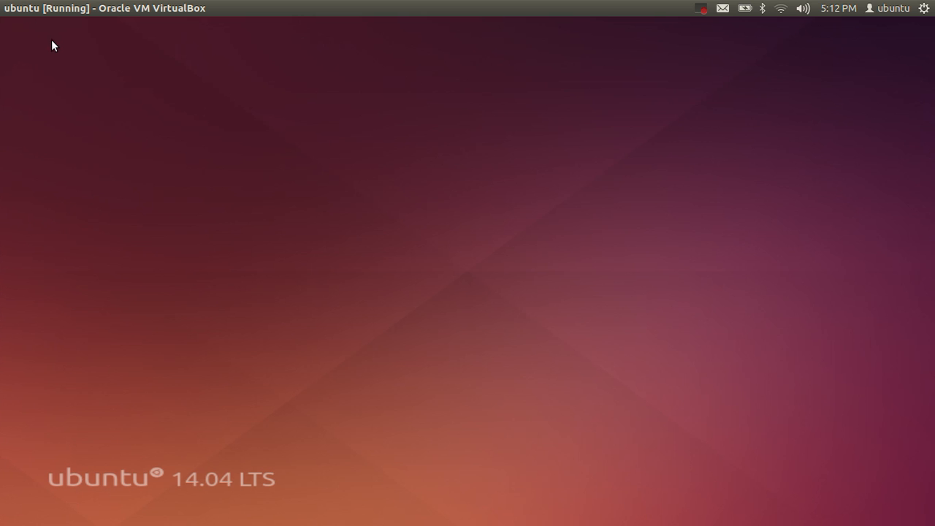
mouse_move(64, 447)
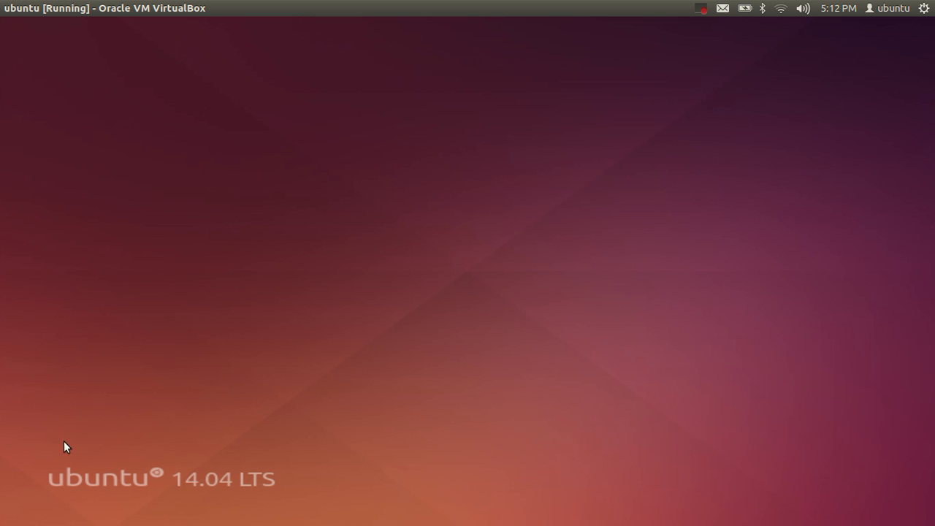
mouse_move(147, 205)
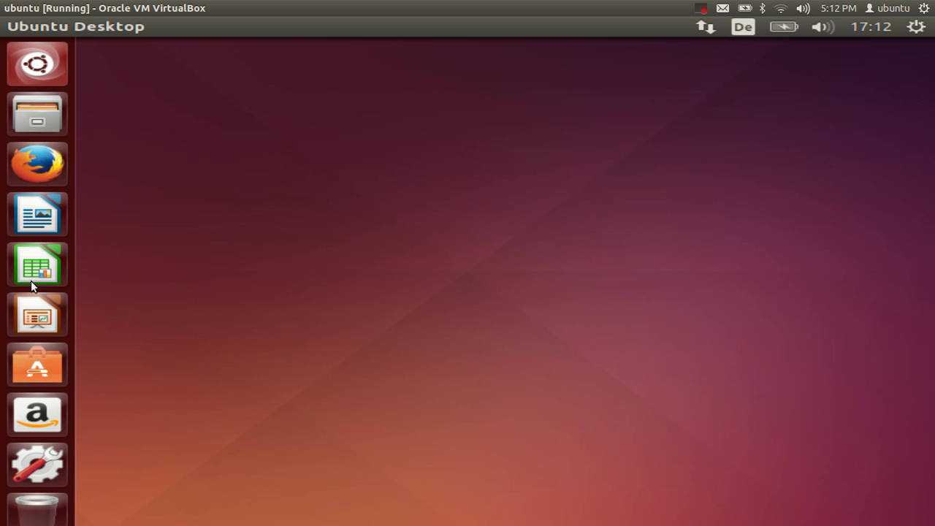
mouse_move(47, 76)
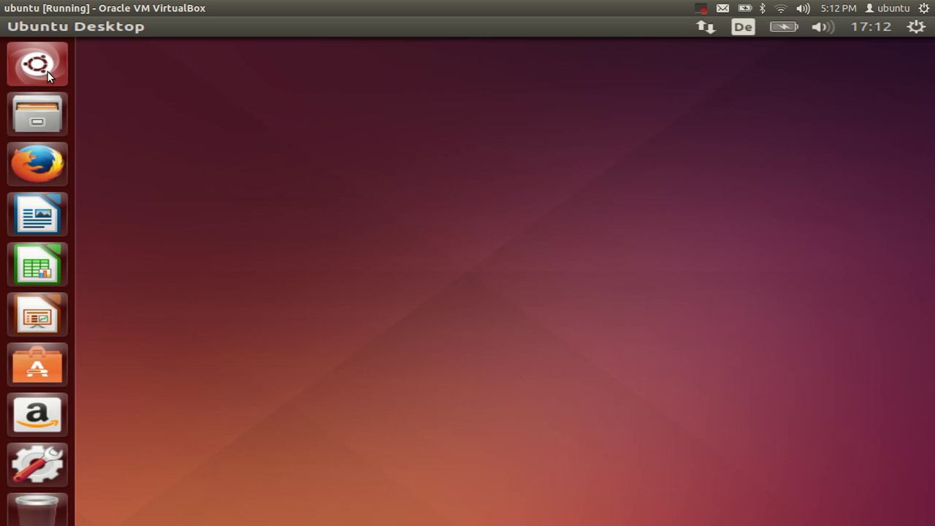
- Launch Terminal from the Dash by searching 'termi'
click(36, 65)
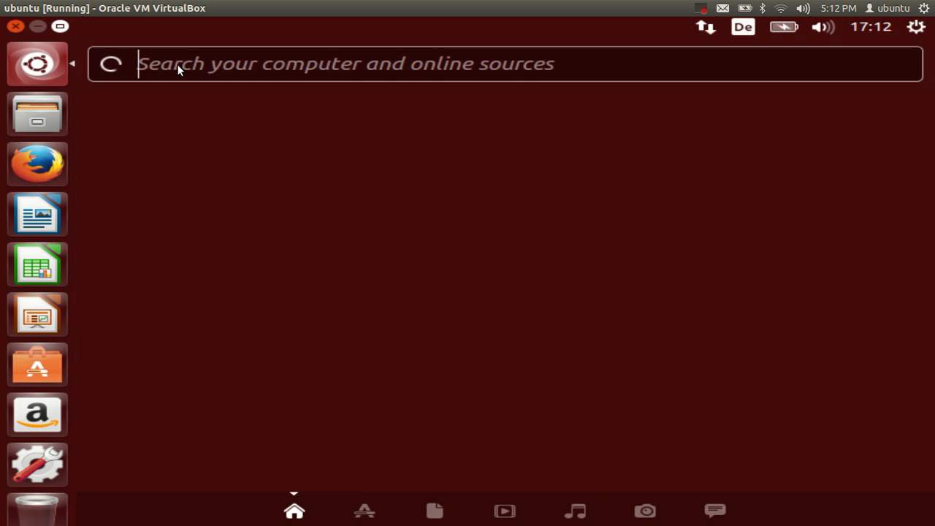
text(t)
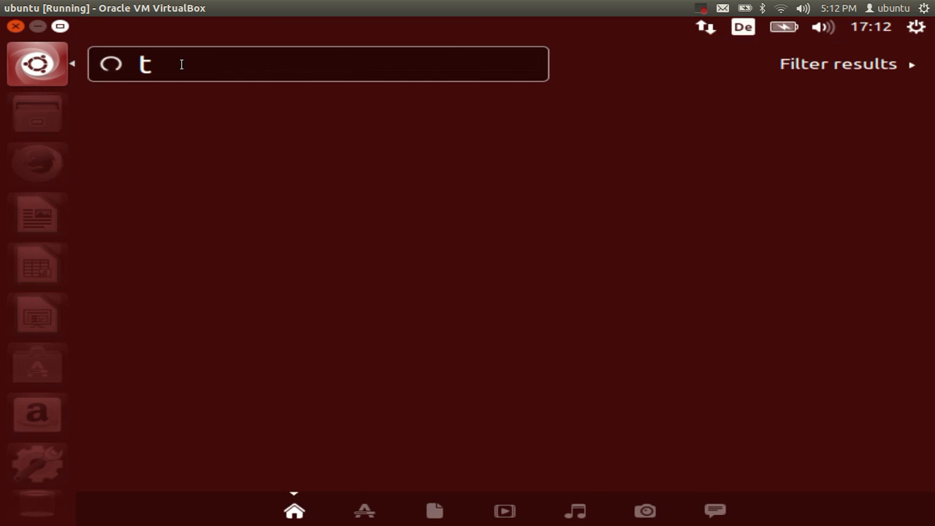
text(erm)
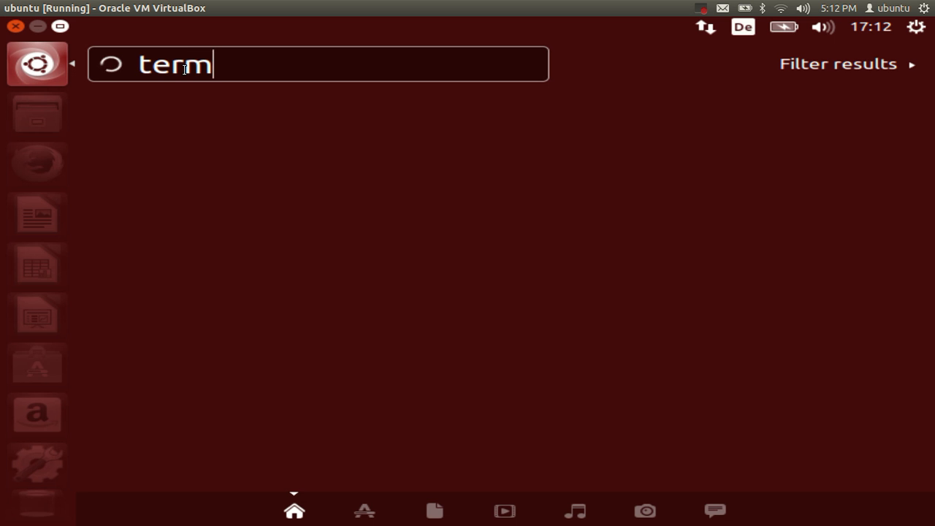
text(i)
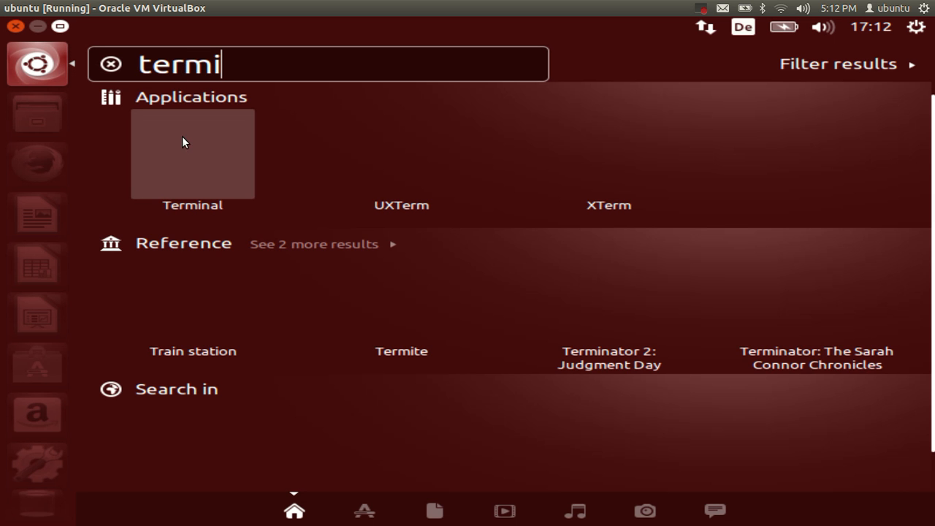
click(193, 154)
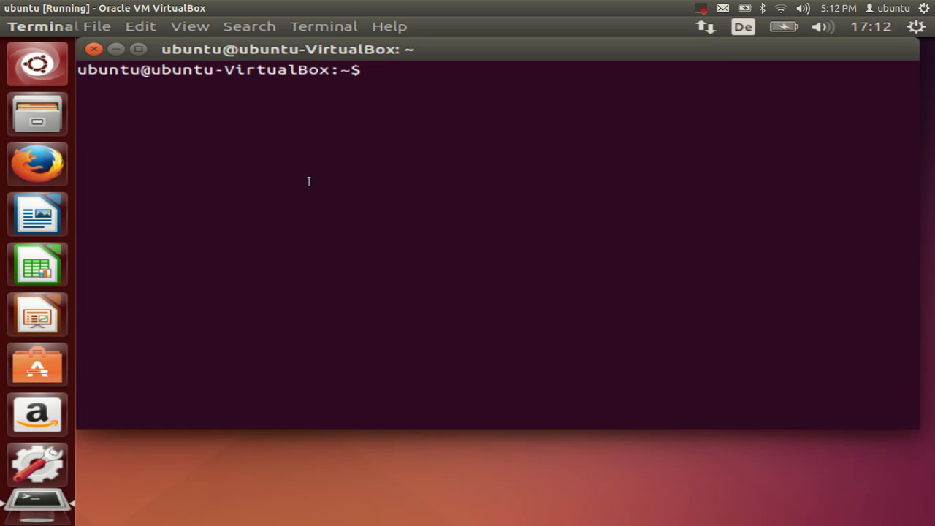
mouse_move(415, 320)
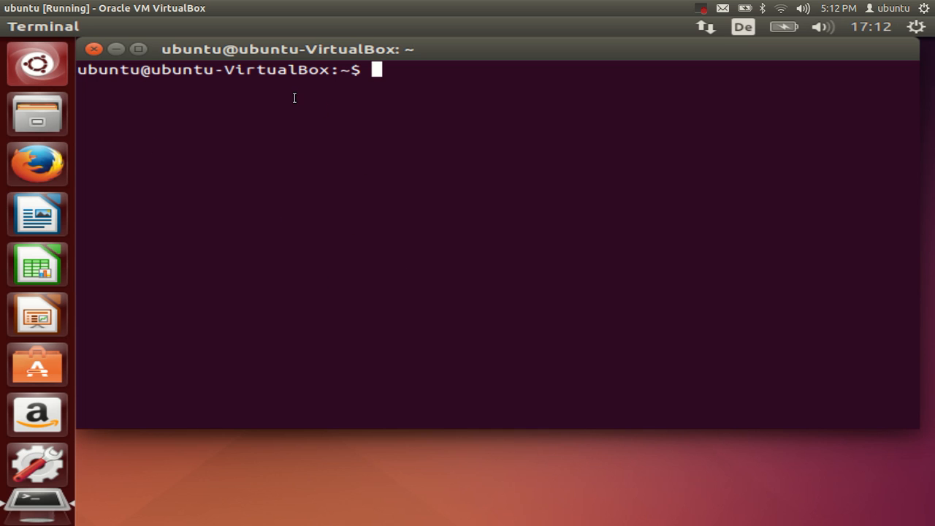
mouse_move(392, 202)
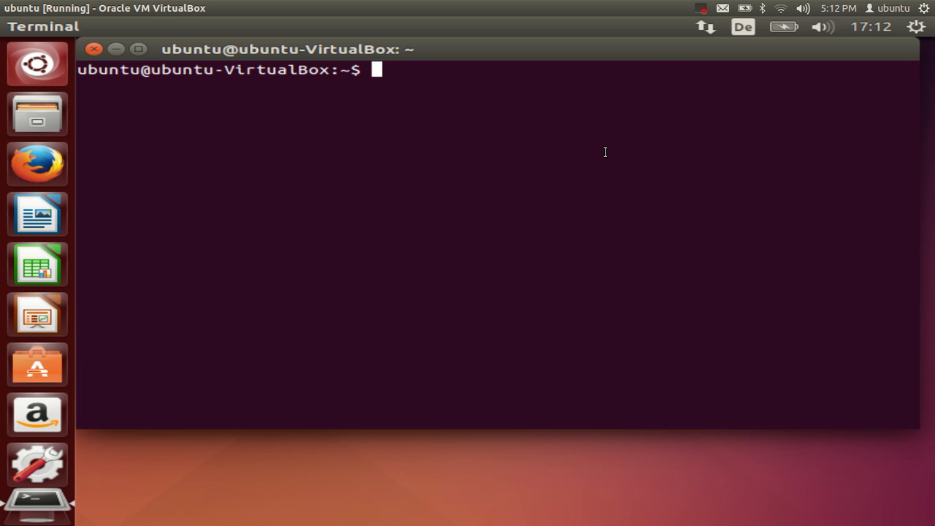
mouse_move(701, 16)
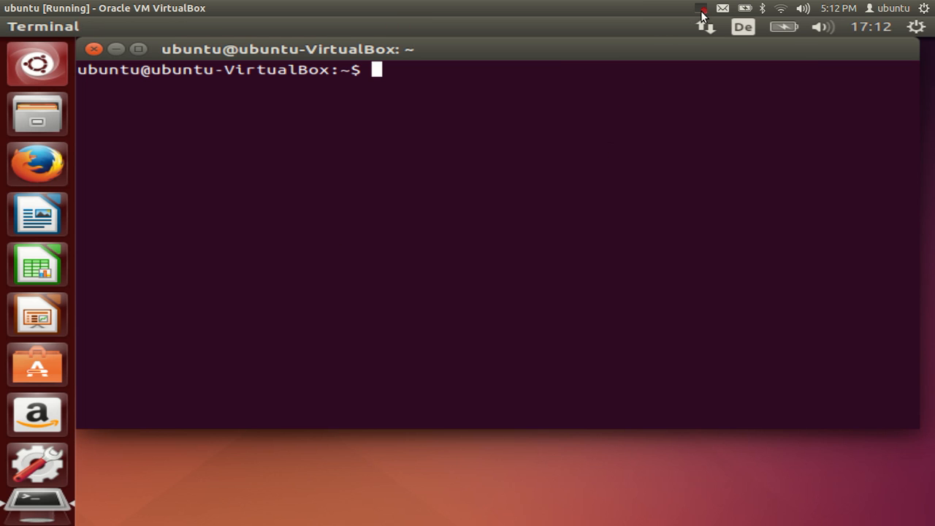